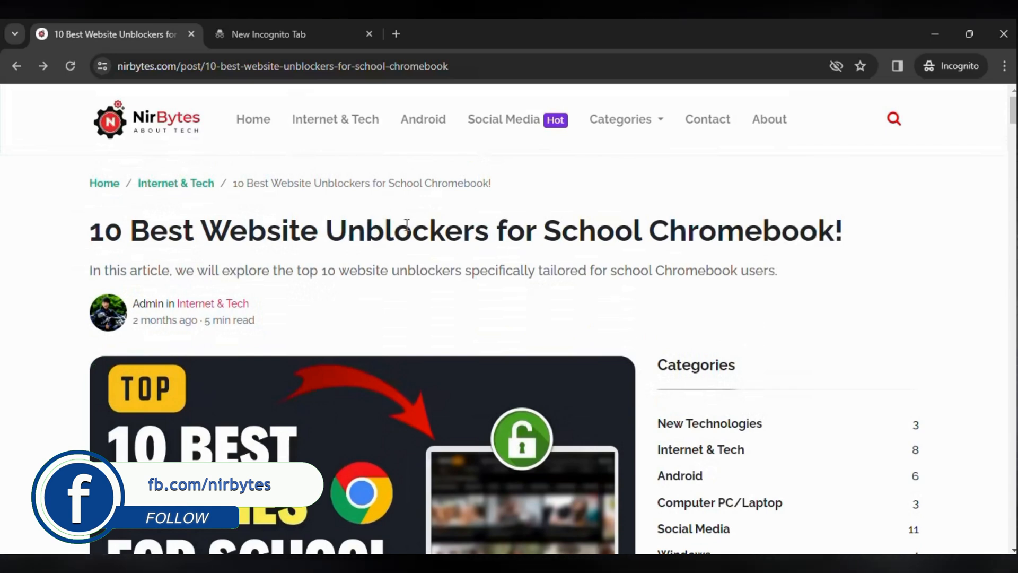
# Scroll the article down to the Proxy Websites section and its list of proxy URLs.
pyautogui.scroll(-3)
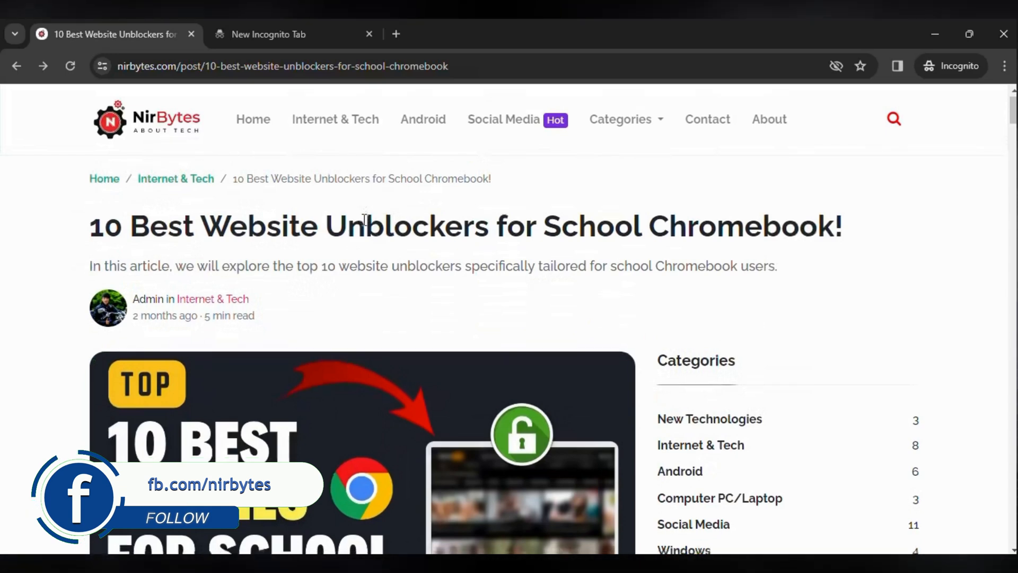
pyautogui.scroll(-3)
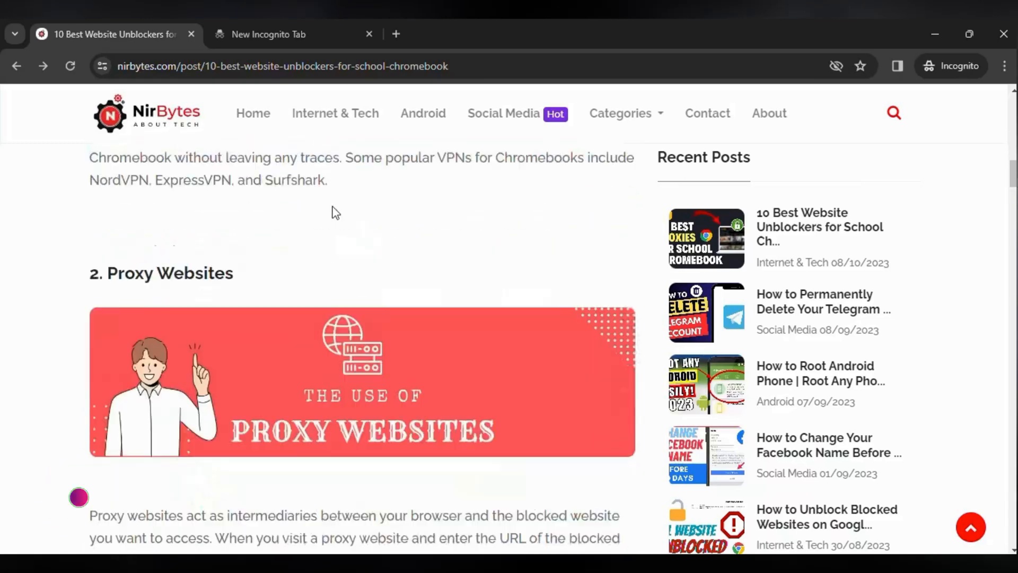
pyautogui.scroll(-3)
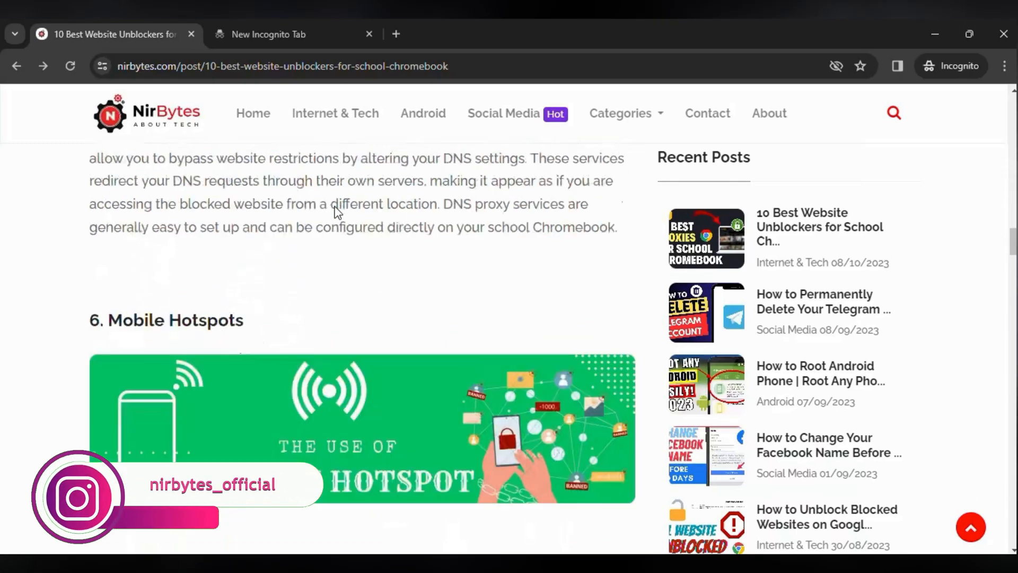
pyautogui.scroll(-3)
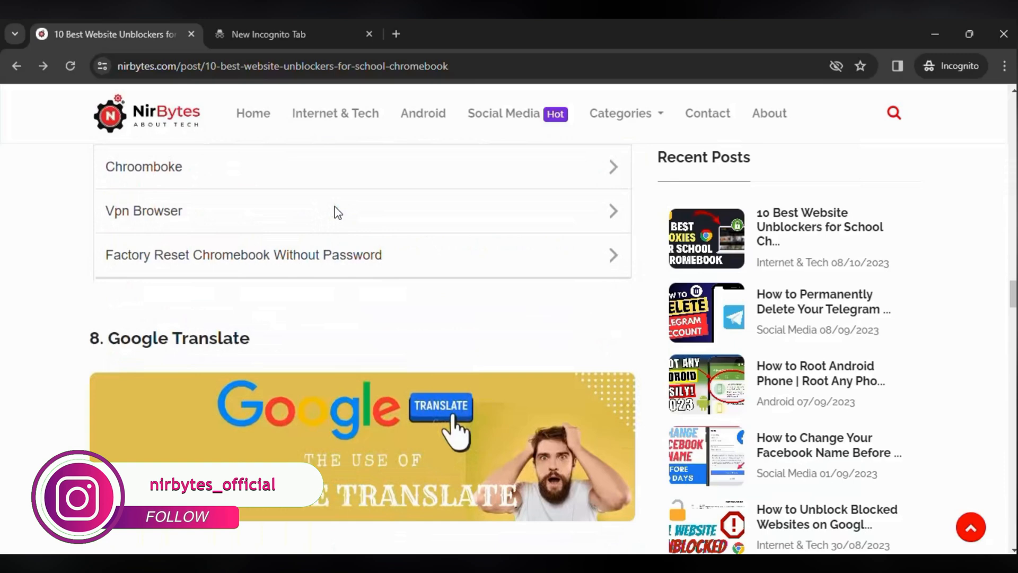
pyautogui.scroll(-3)
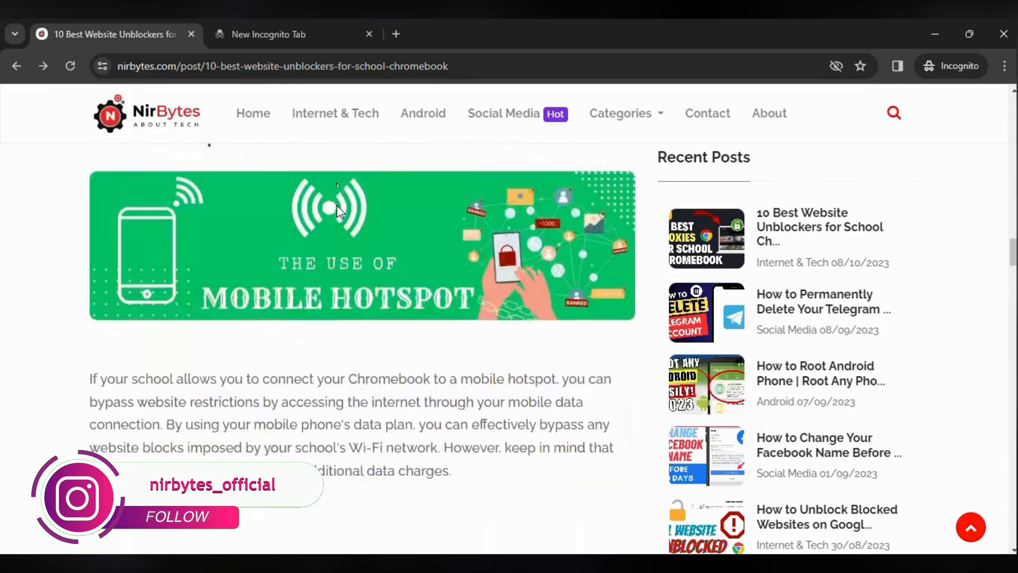
pyautogui.scroll(-3)
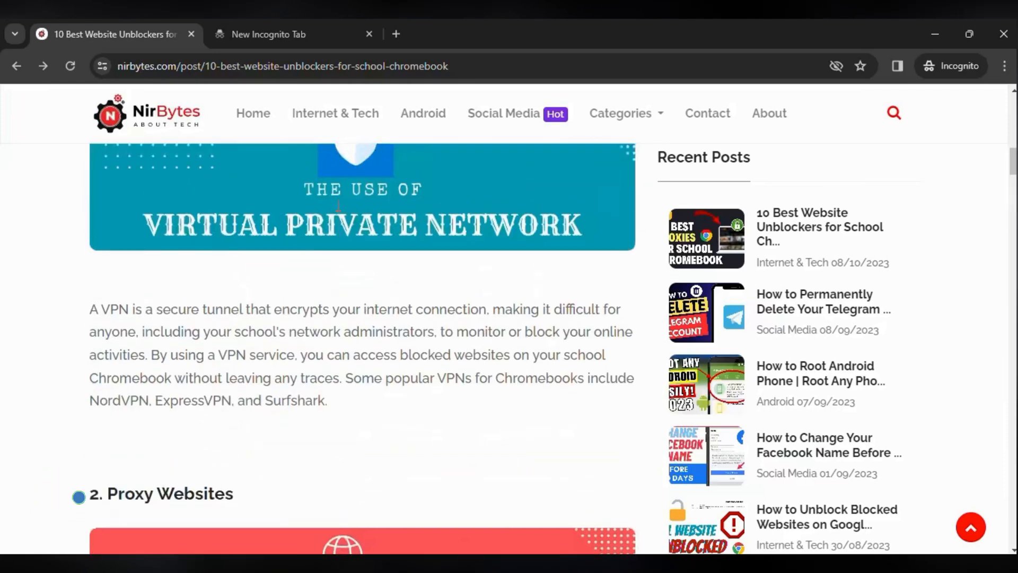
pyautogui.scroll(-3)
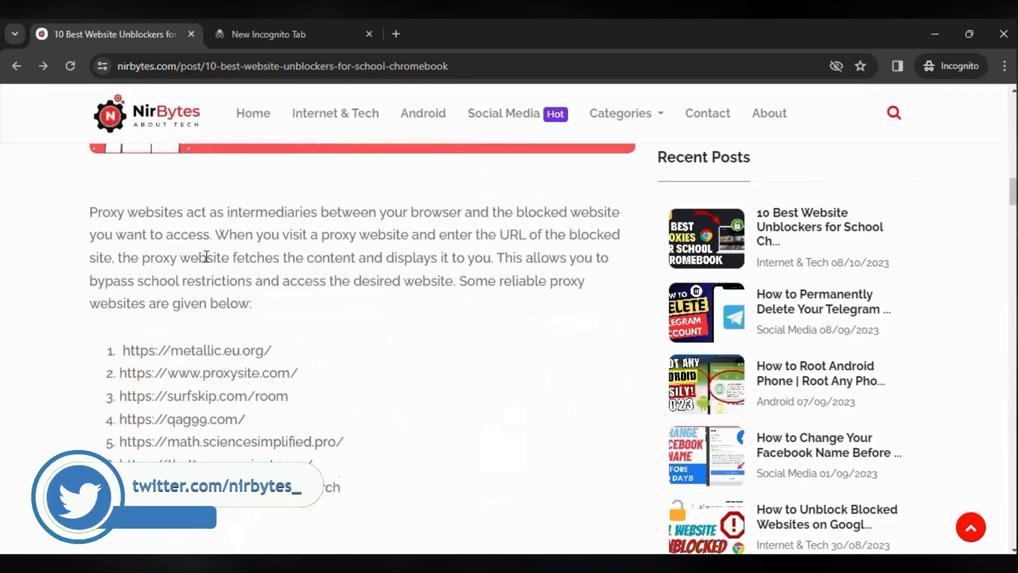
pyautogui.scroll(-3)
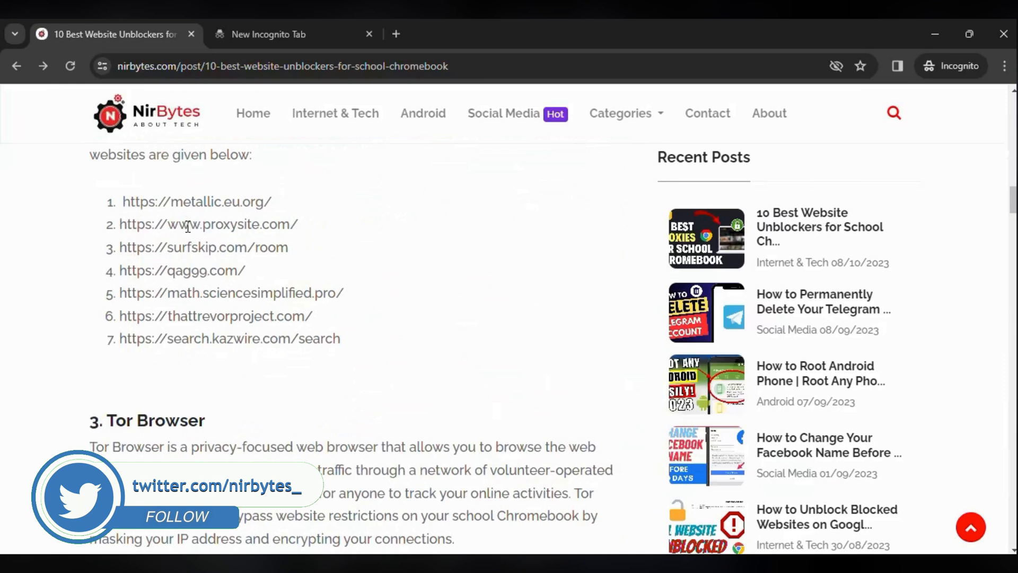
pyautogui.moveTo(142, 193)
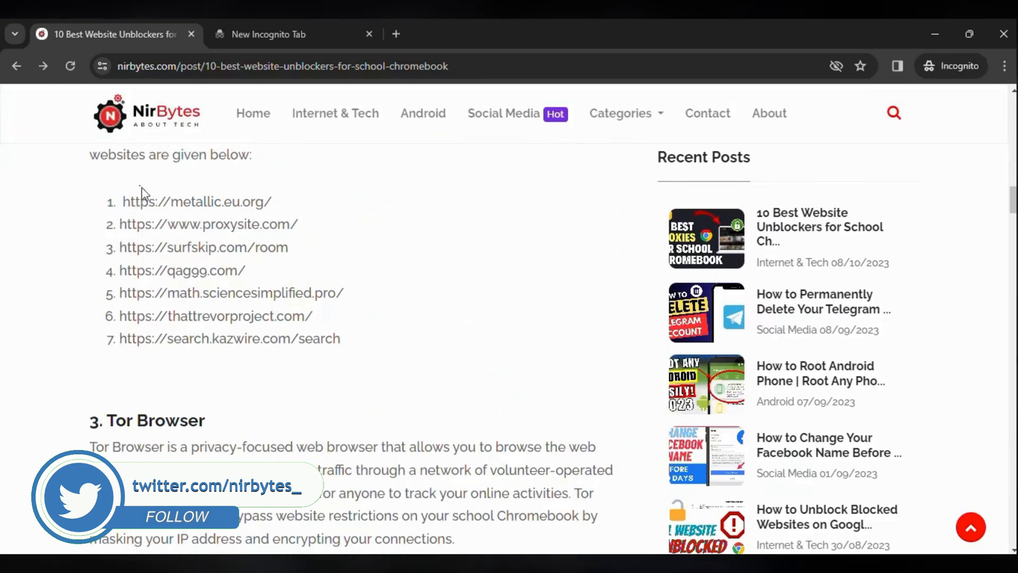
pyautogui.doubleClick(197, 202)
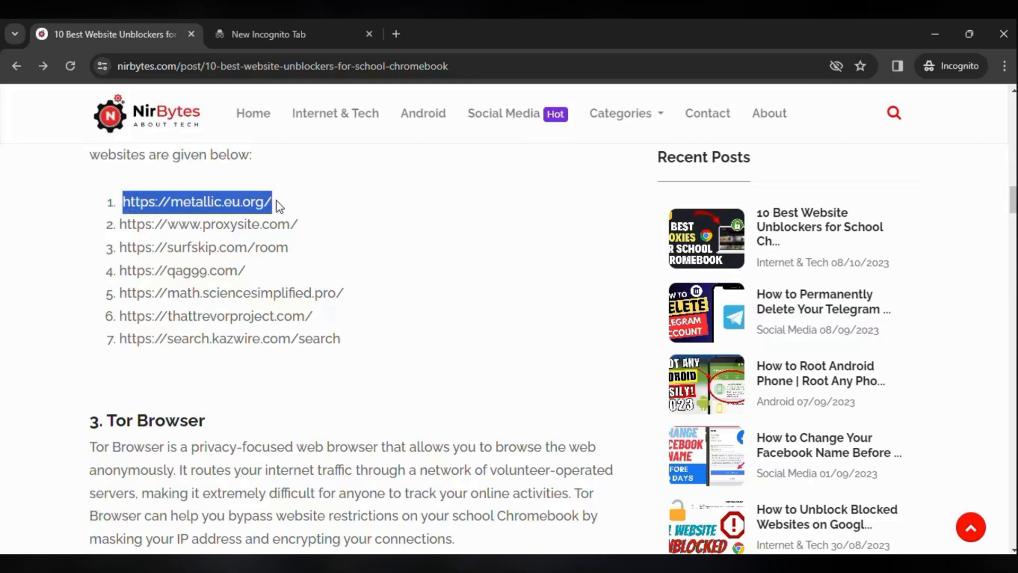
pyautogui.click(292, 34)
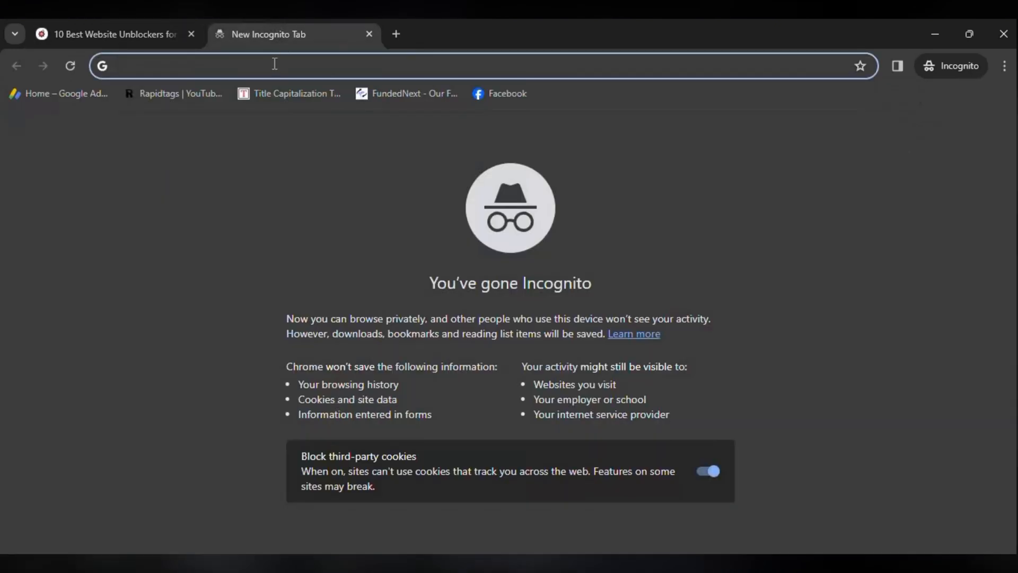
pyautogui.write('https://metallic.eu.org/')
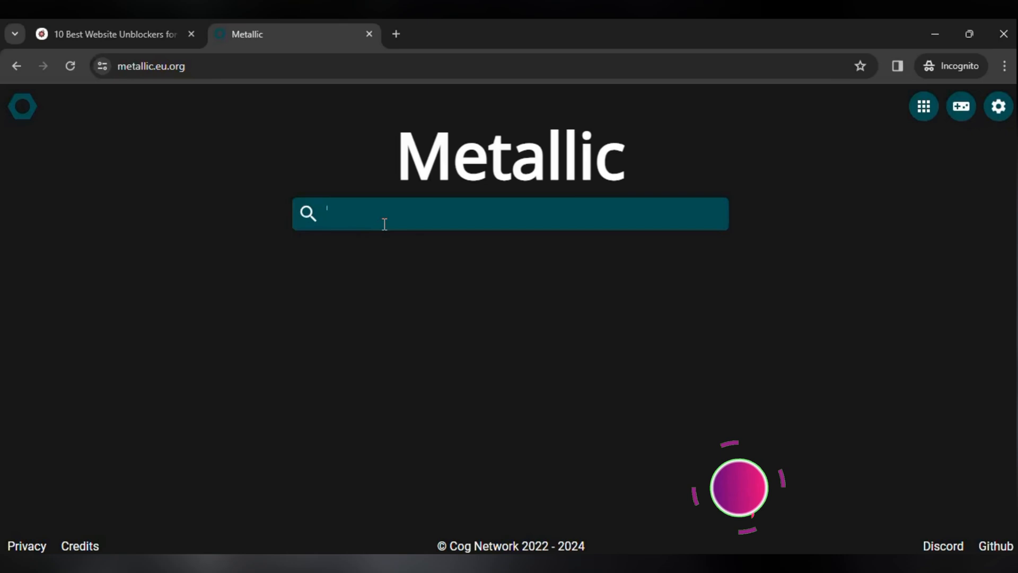
# Enter the partial query "disco" in Metallic's search box so discord appears as a suggestion.
pyautogui.write('D')
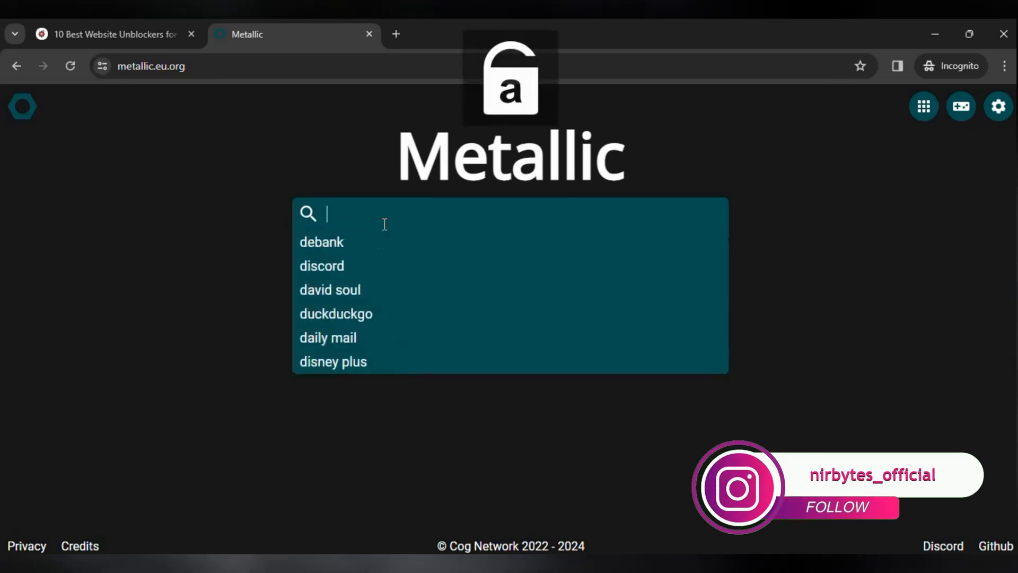
pyautogui.write('d')
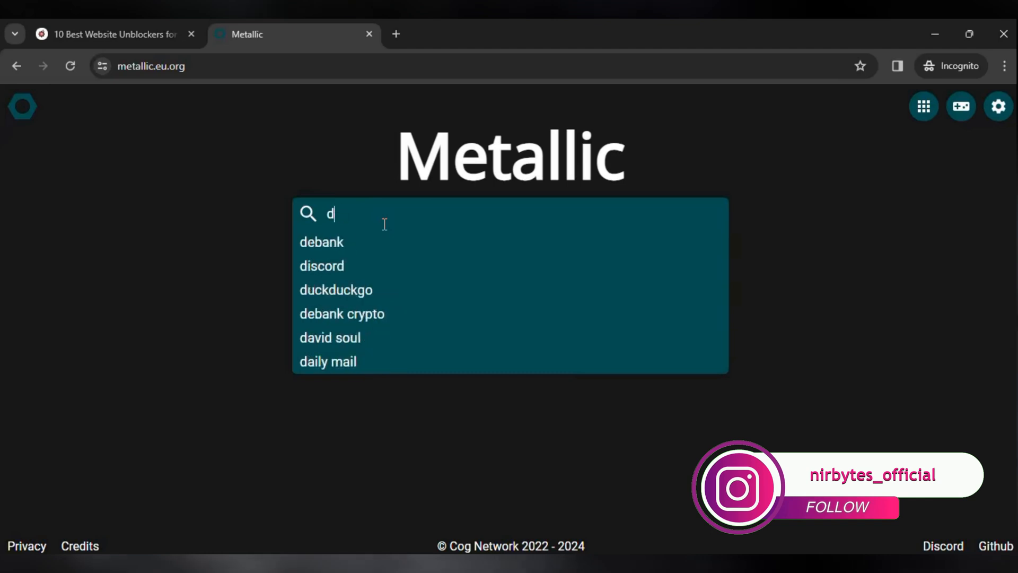
pyautogui.write('isco')
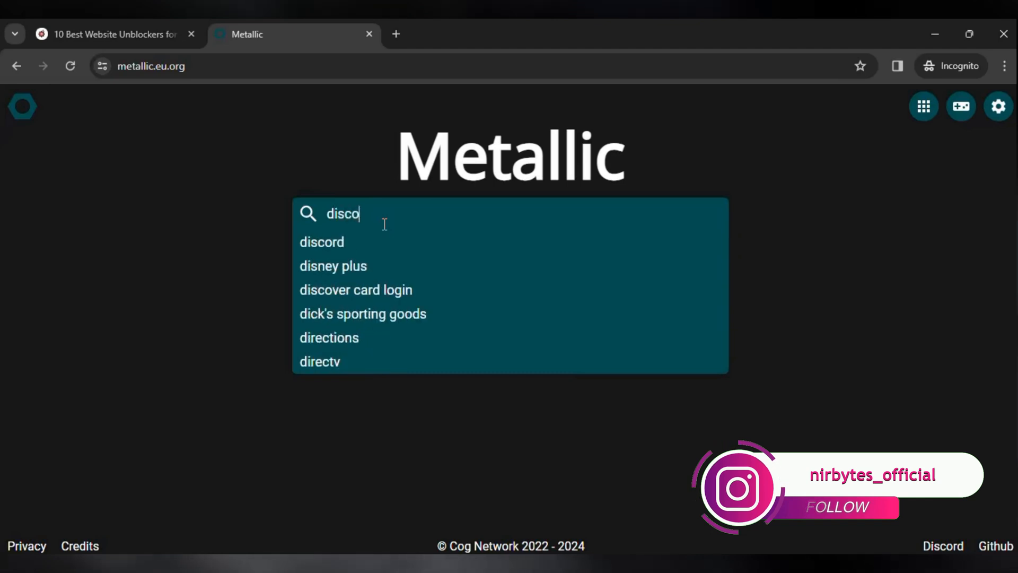